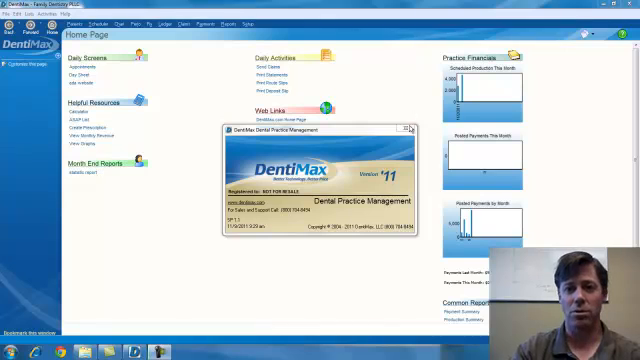
# Close the DentiMax version splash window and open the Reports menu.
pyautogui.click(410, 128)
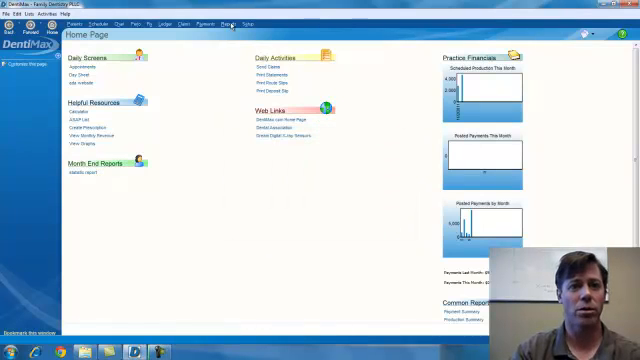
pyautogui.click(228, 24)
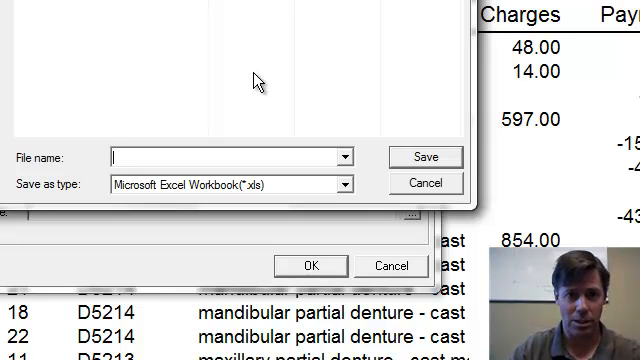
# Save the report export as the Excel workbook '11-9-11'.
pyautogui.write('11-9-11')
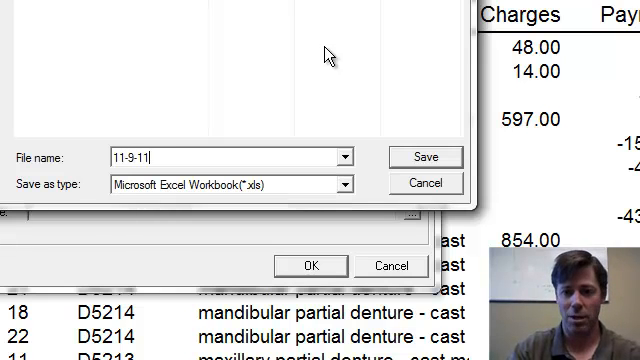
pyautogui.click(424, 156)
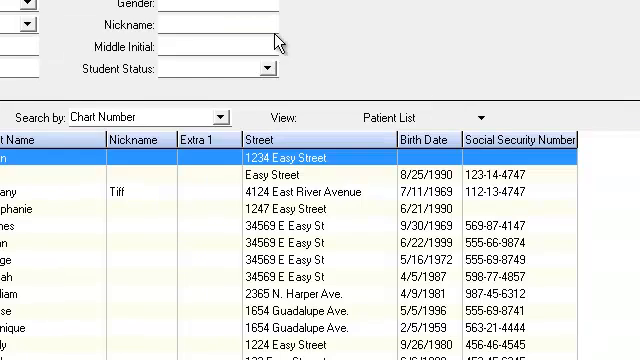
# Filter patients to Full Time student status and switch to the Balance and Recall view.
pyautogui.click(270, 67)
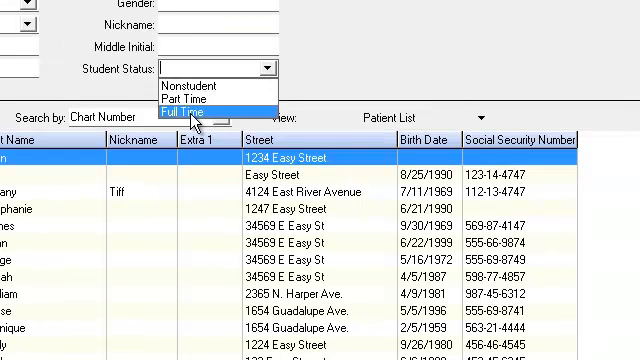
pyautogui.click(195, 113)
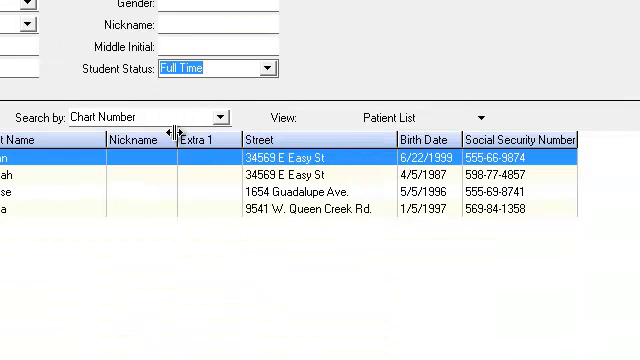
pyautogui.click(484, 114)
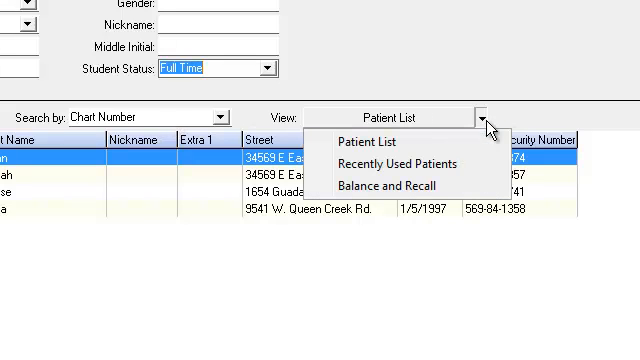
pyautogui.moveTo(411, 187)
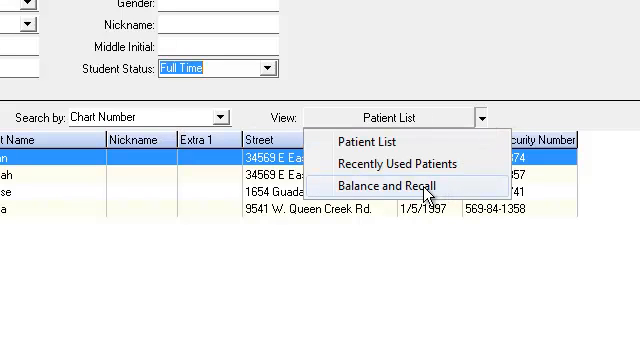
pyautogui.click(393, 186)
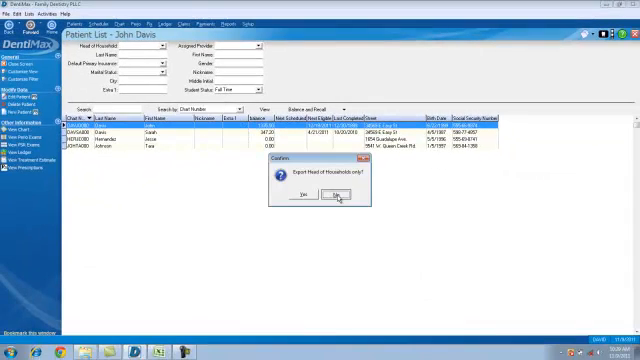
# Answer No to export all listed patients, not just heads of household.
pyautogui.click(309, 196)
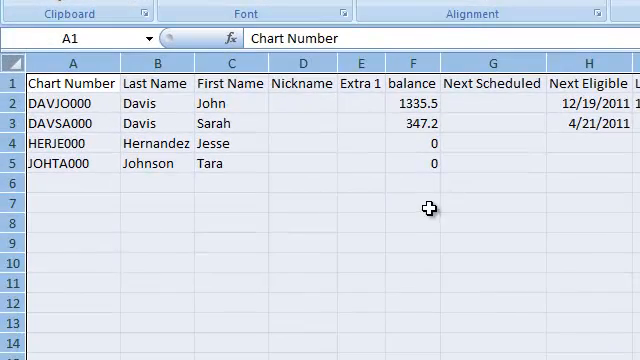
# Enter =SUM(F2:F6) in cell F7 to total the balance column.
pyautogui.click(427, 207)
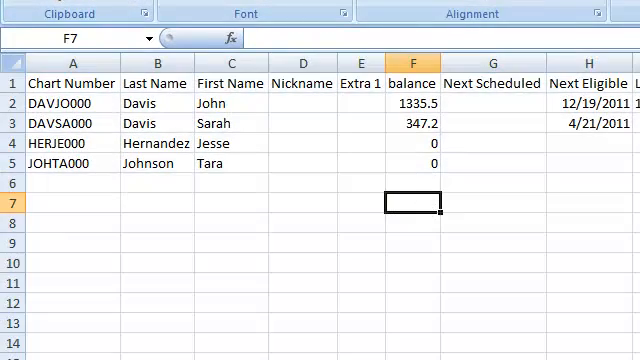
pyautogui.write('=SUM(F2:F6')
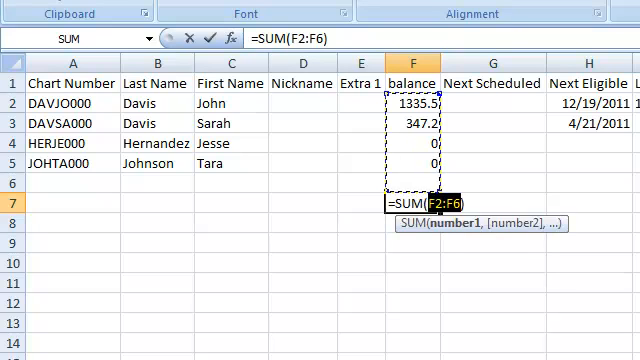
pyautogui.press('Enter')
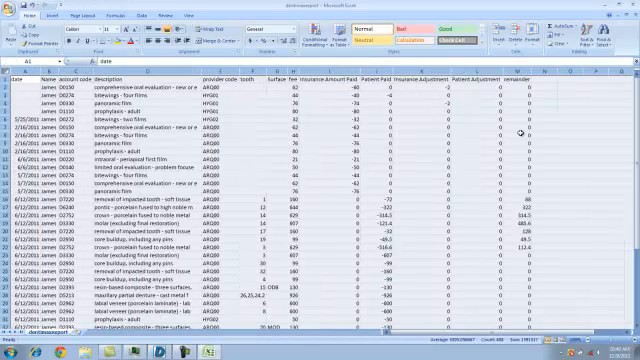
# Scroll down and select M46 to verify its =SUM(M2:M44) total of 1500.
pyautogui.scroll(-3)
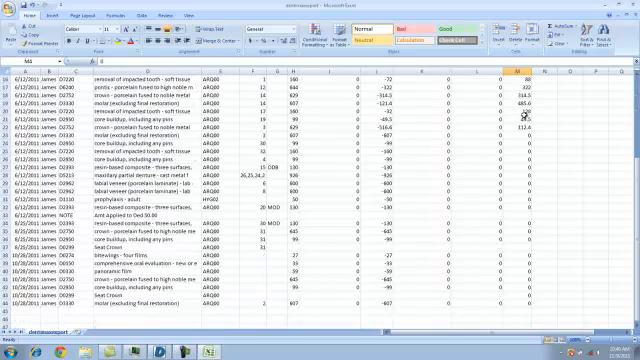
pyautogui.scroll(-3)
pyautogui.write('=SUM(M44)')
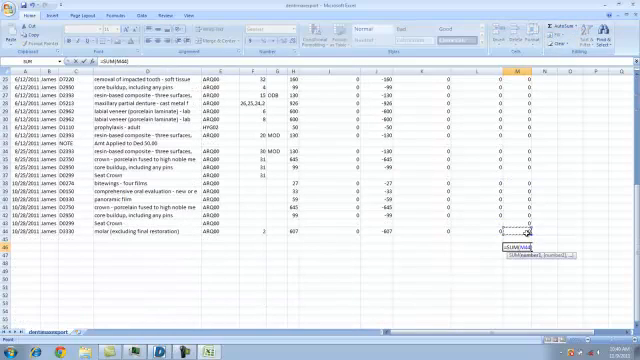
pyautogui.scroll(3)
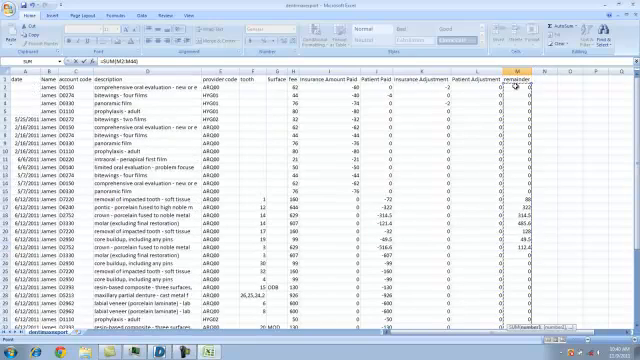
pyautogui.scroll(-3)
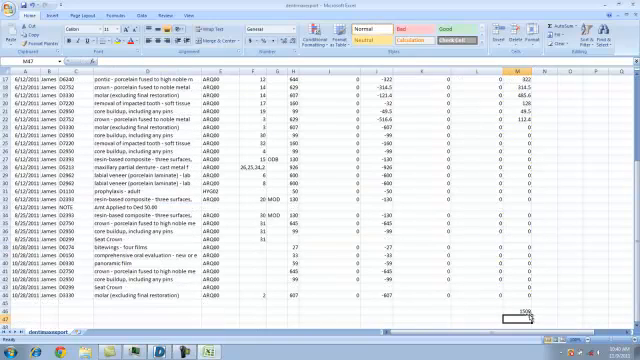
pyautogui.click(533, 314)
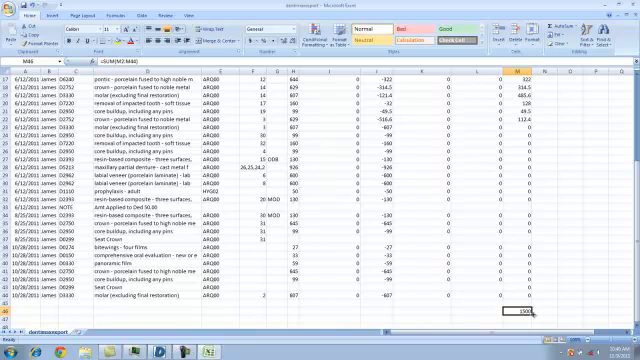